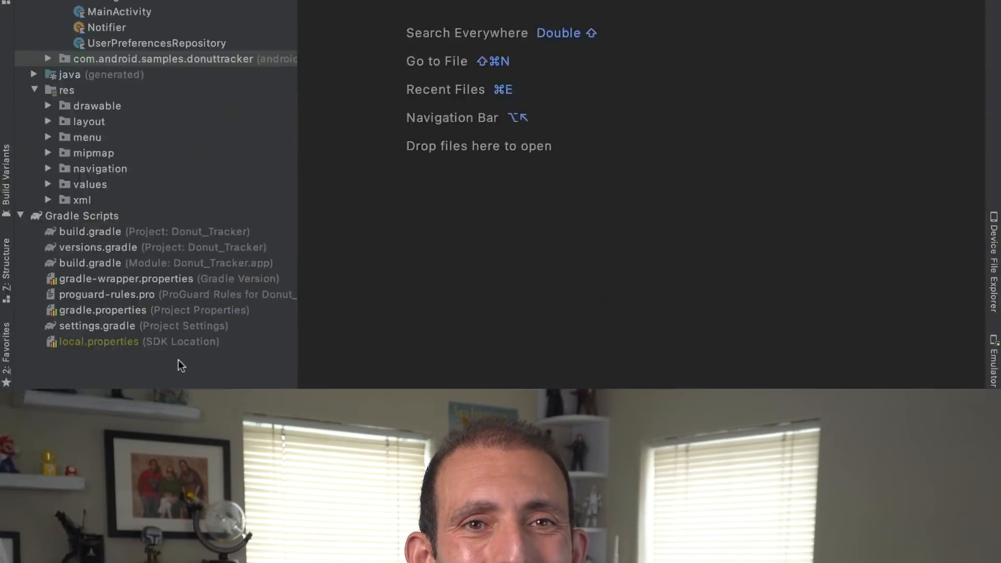
Expand the res/navigation folder to reveal nav_graph.xml
left_click(115, 396)
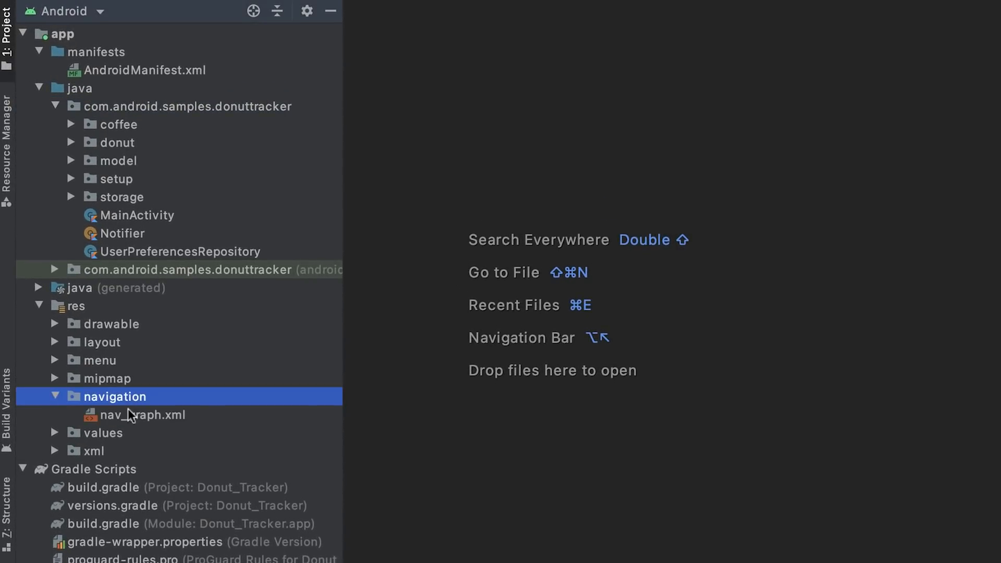
Select coffeeEntryDialog and coffeeList in nav_graph.xml and move them to a new nested graph
double_click(142, 415)
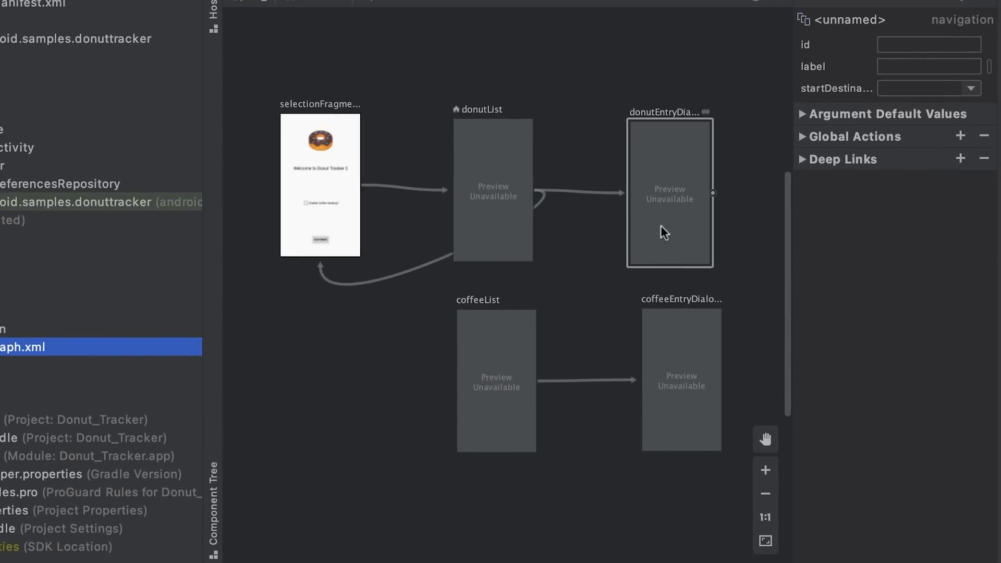
left_click(696, 385)
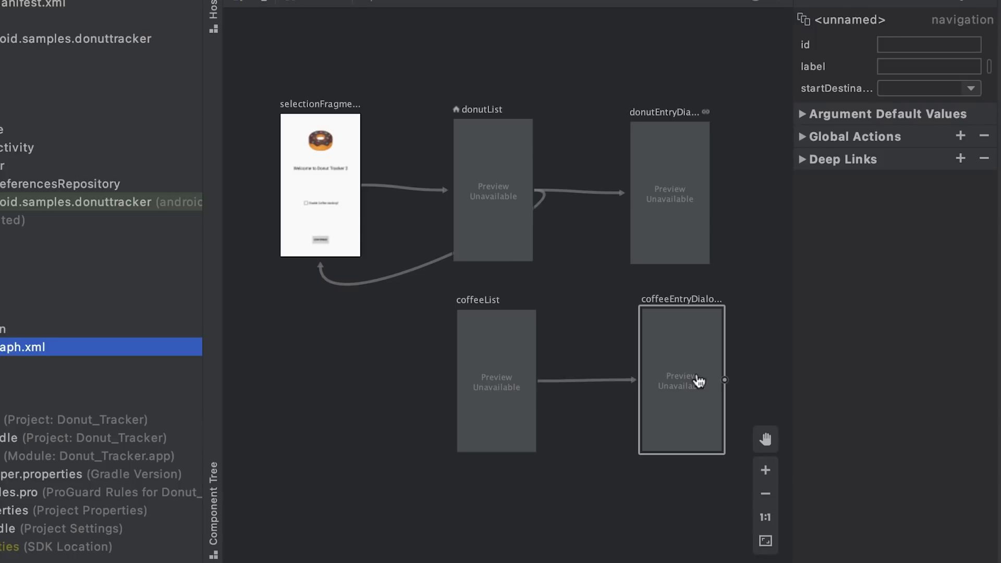
mouse_move(678, 382)
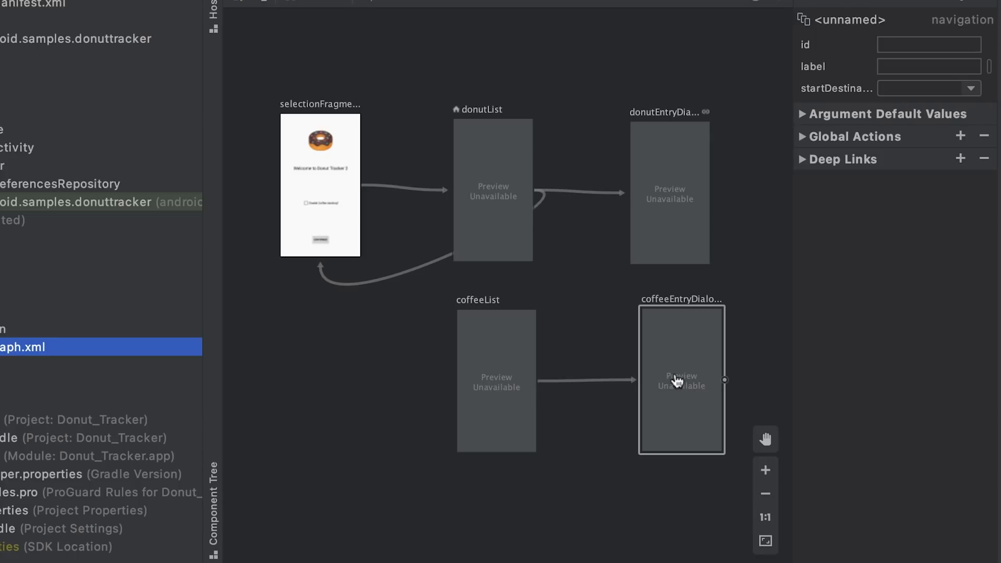
left_click(496, 385)
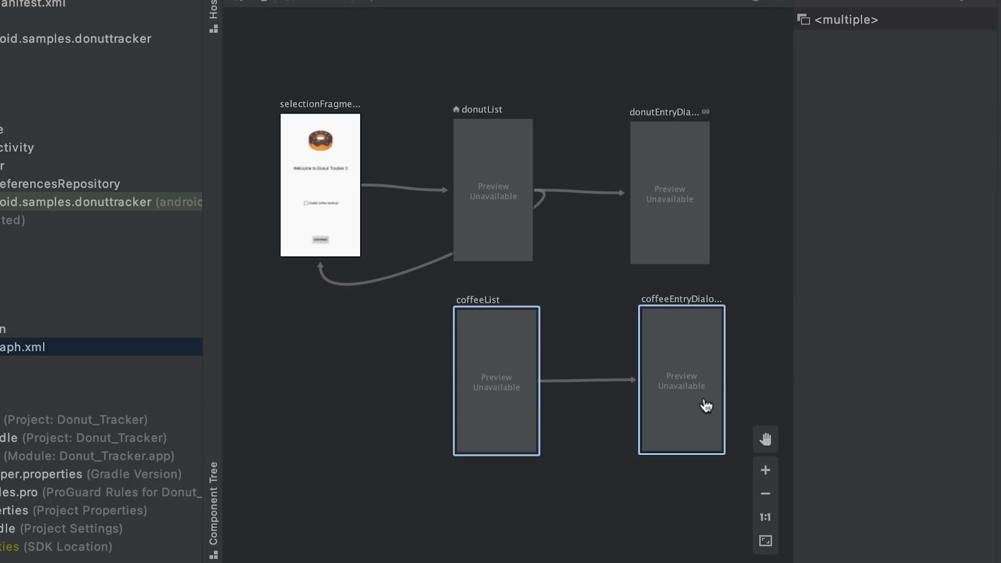
right_click(705, 406)
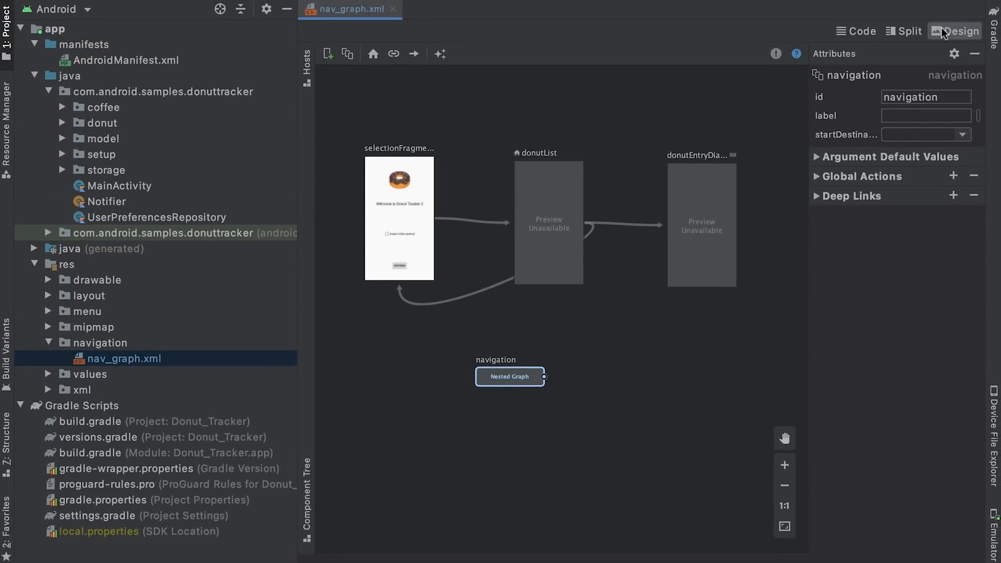
View nav_graph.xml as XML and inspect the nested <navigation> block with startDestination coffeeList
left_click(855, 30)
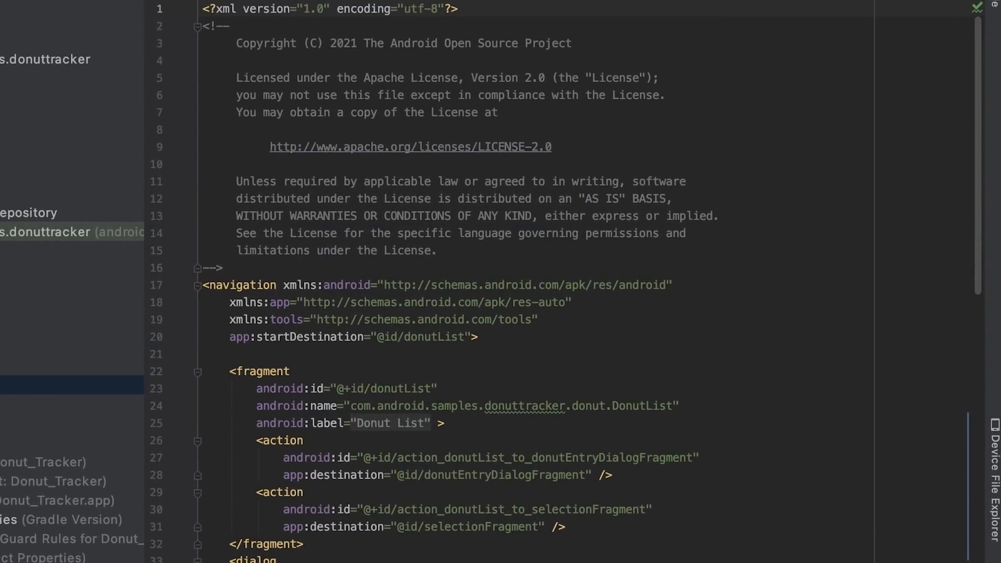
scroll("down", 3)
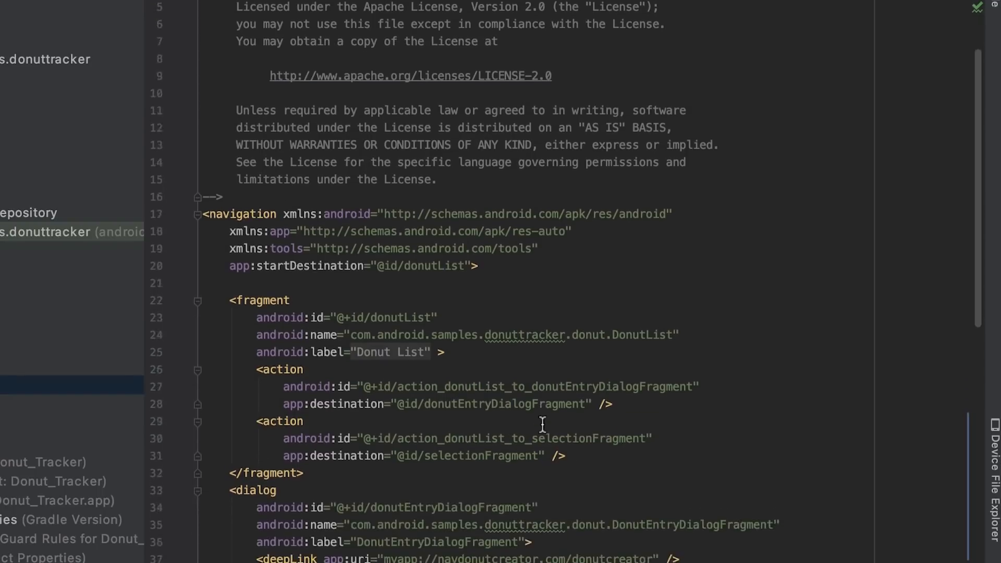
scroll("down", 3)
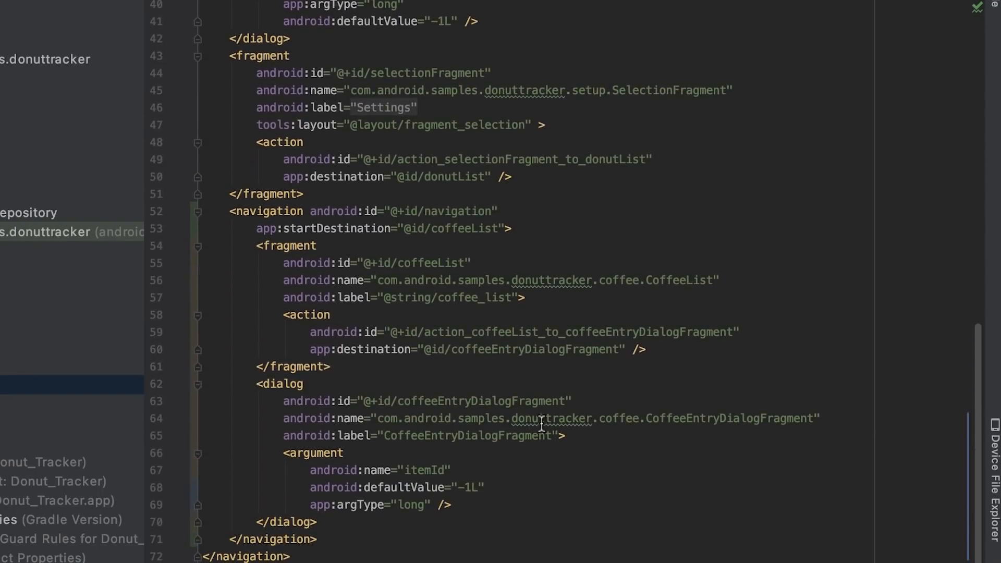
left_click_drag(230, 211, 325, 504)
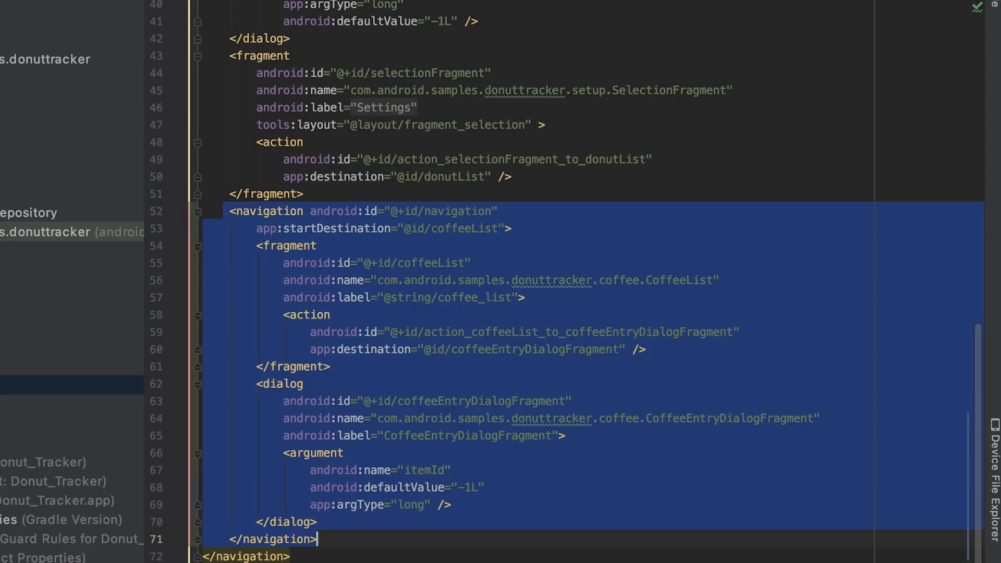
left_click(473, 210)
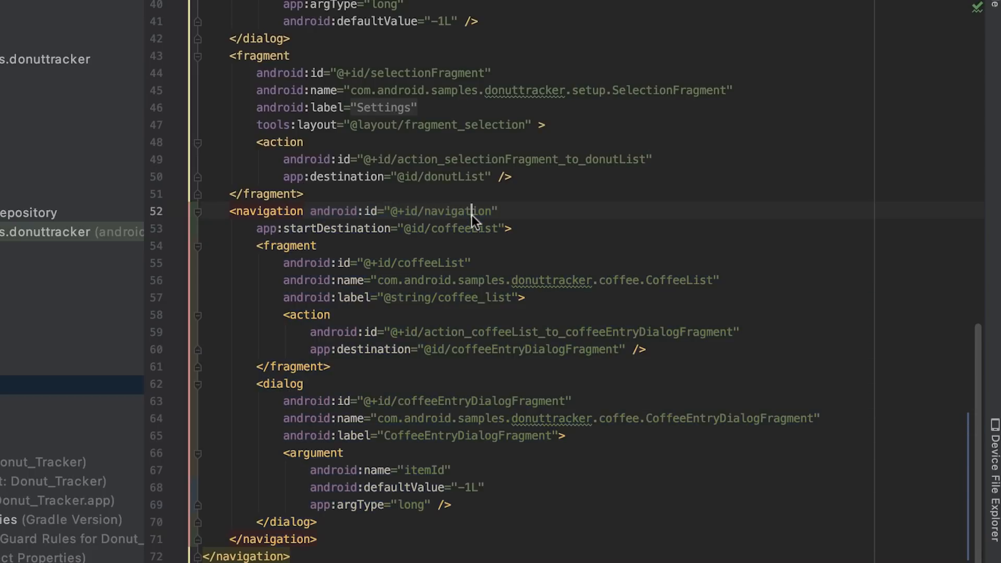
double_click(459, 211)
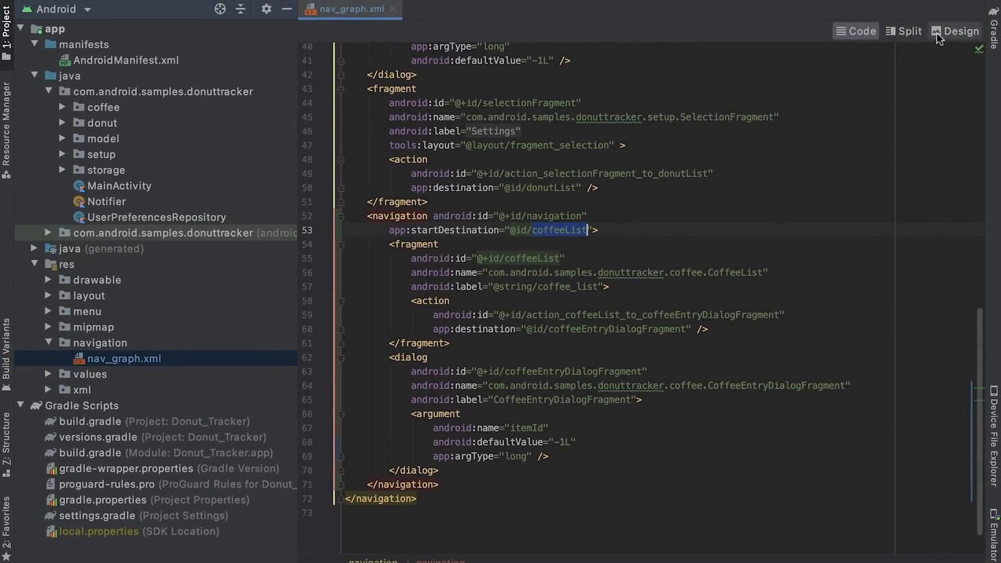
Switch nav_graph.xml back to Design view and bring up the navigation folder's options
left_click(955, 30)
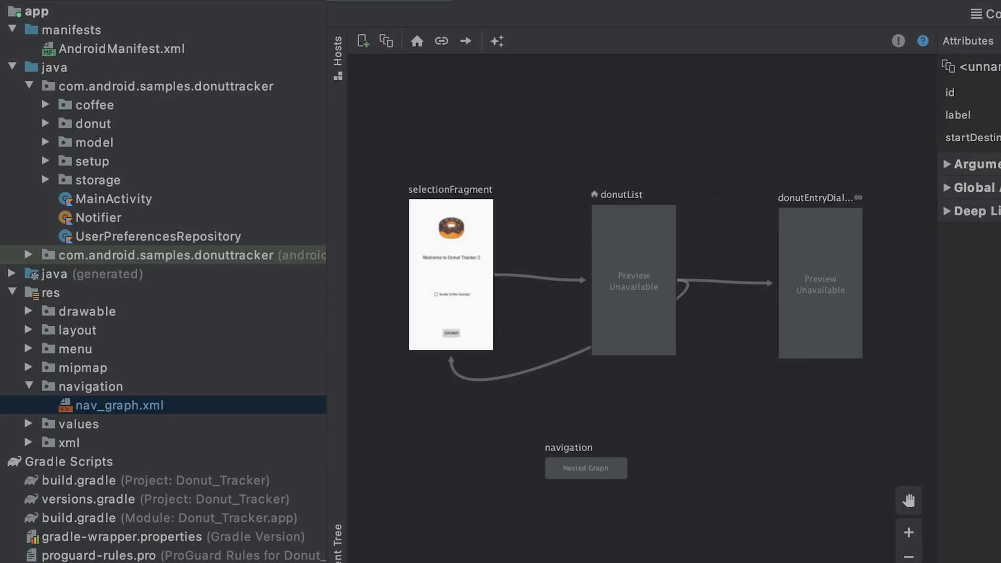
mouse_move(151, 481)
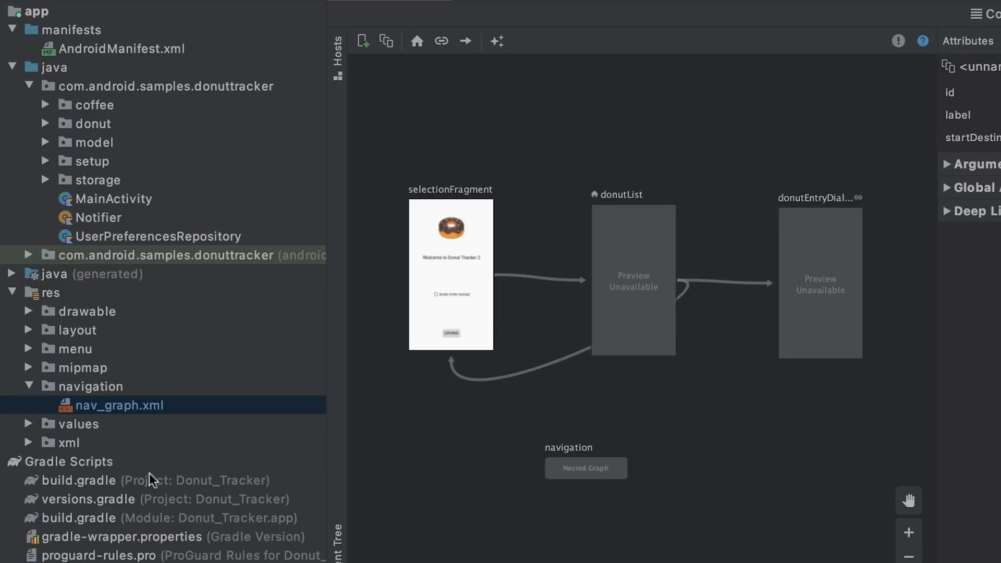
mouse_move(78, 386)
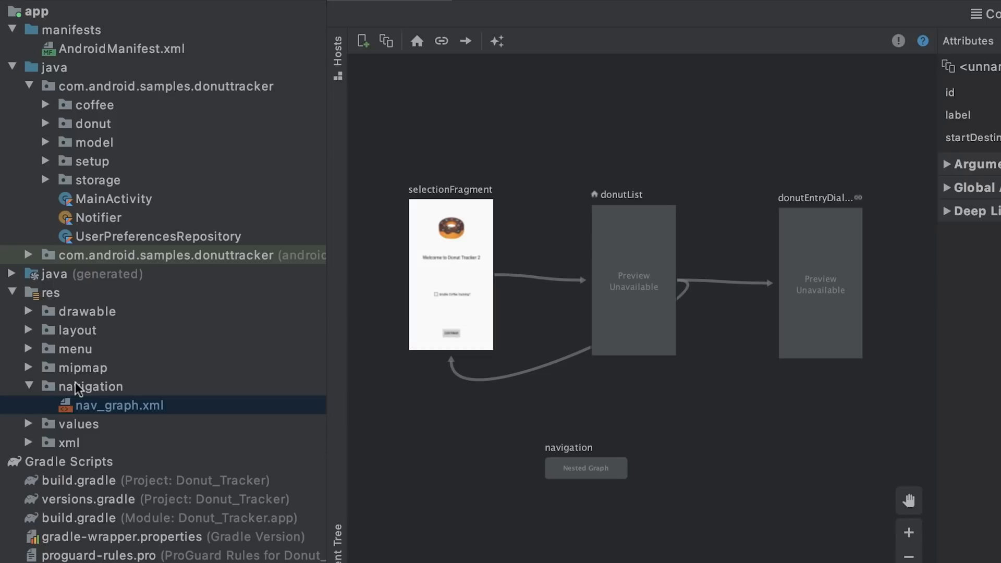
right_click(120, 405)
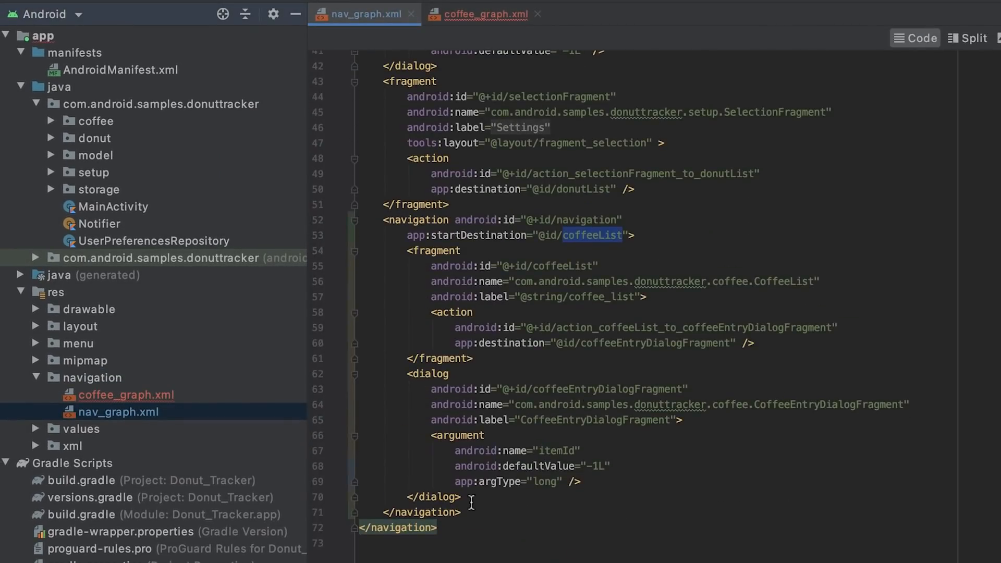
Cut the nested coffee <navigation> block from nav_graph.xml into the new coffee_graph.xml
left_click_drag(382, 220, 460, 511)
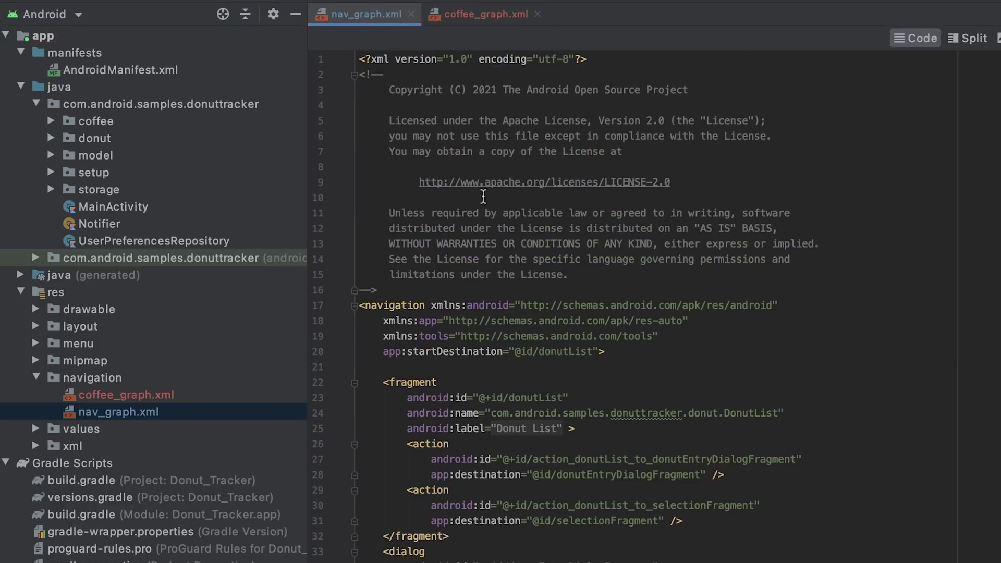
left_click(477, 15)
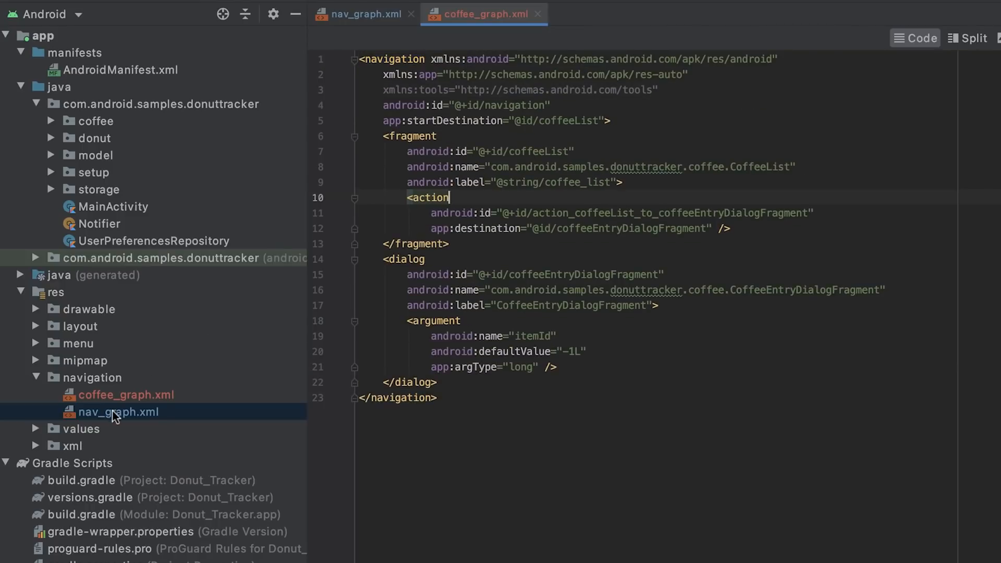
left_click(363, 15)
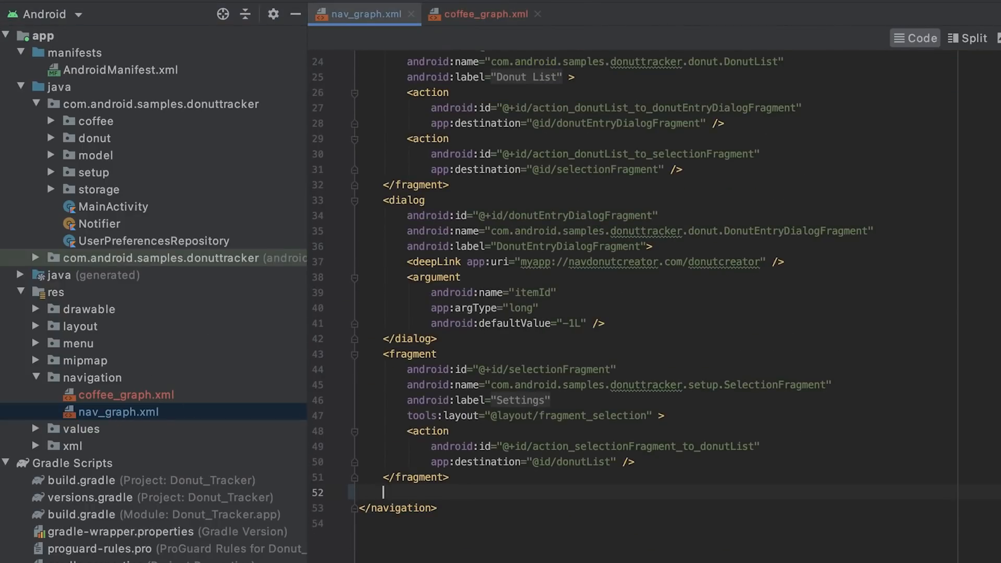
type("<include")
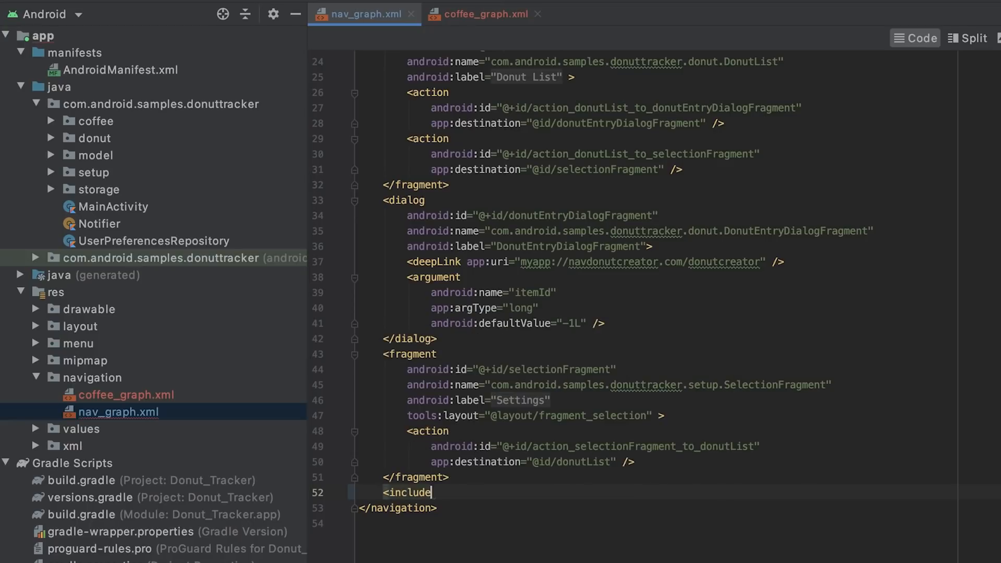
type("app:graph=\"")
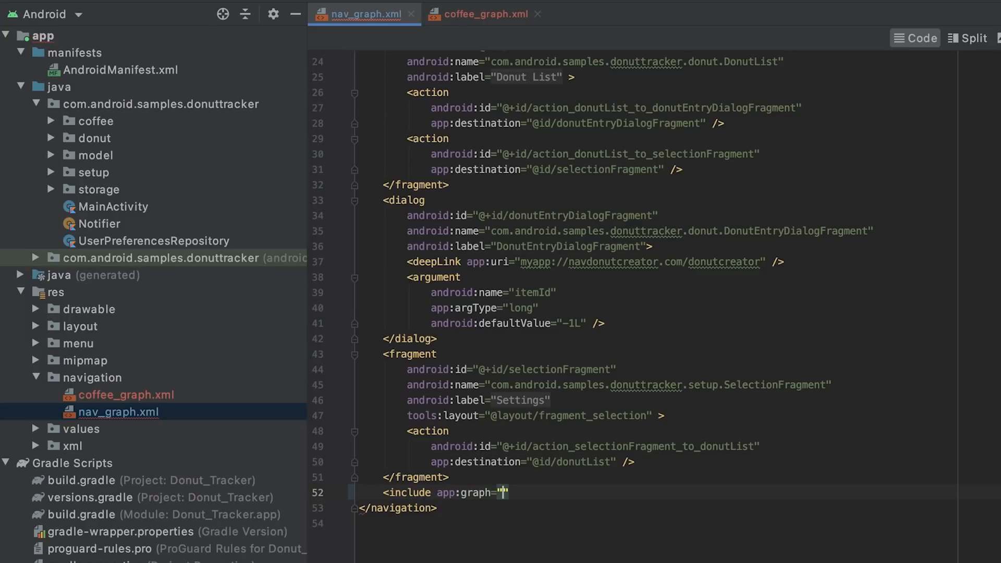
type("@n")
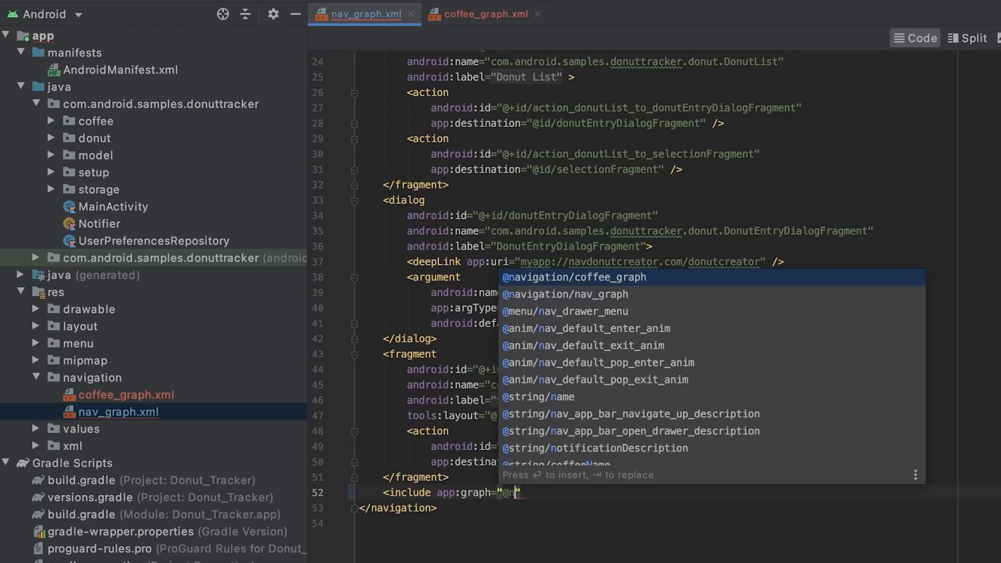
left_click(574, 278)
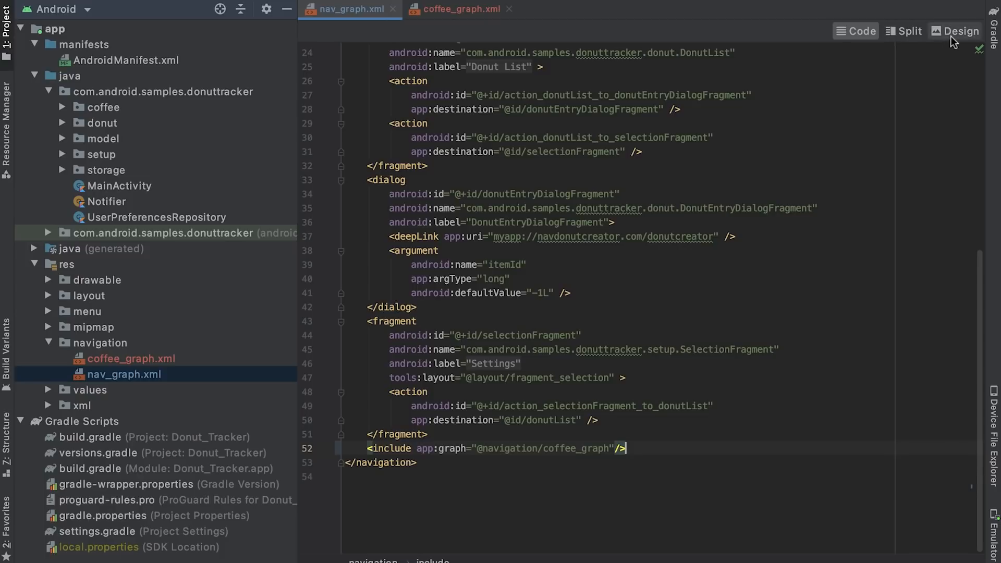
left_click(955, 32)
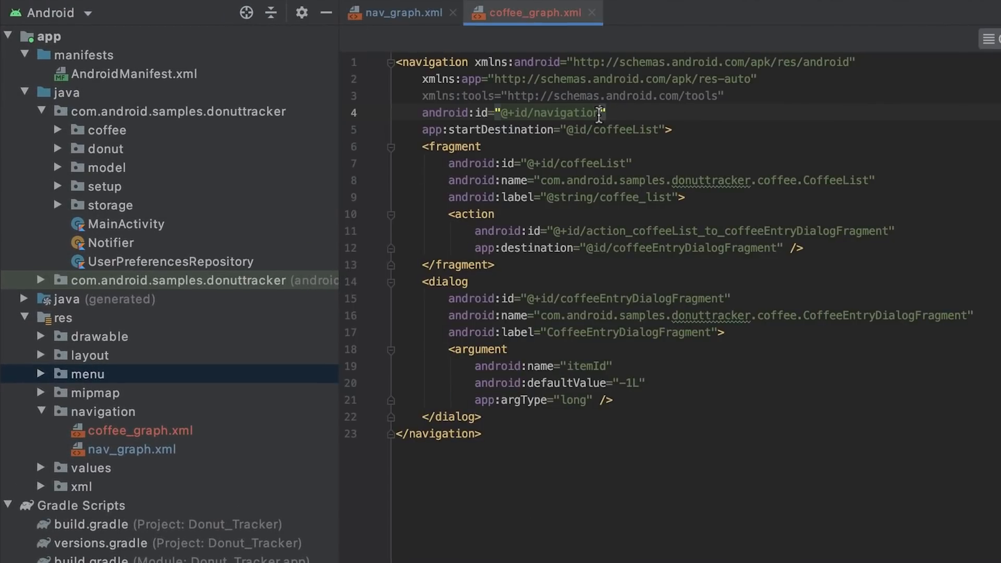
Rename the coffee graph id and point the coffee menu items in nav_drawer_menu.xml and bottom_nav_menu.xml to coffeeGraph
type("coffeeGraph\"")
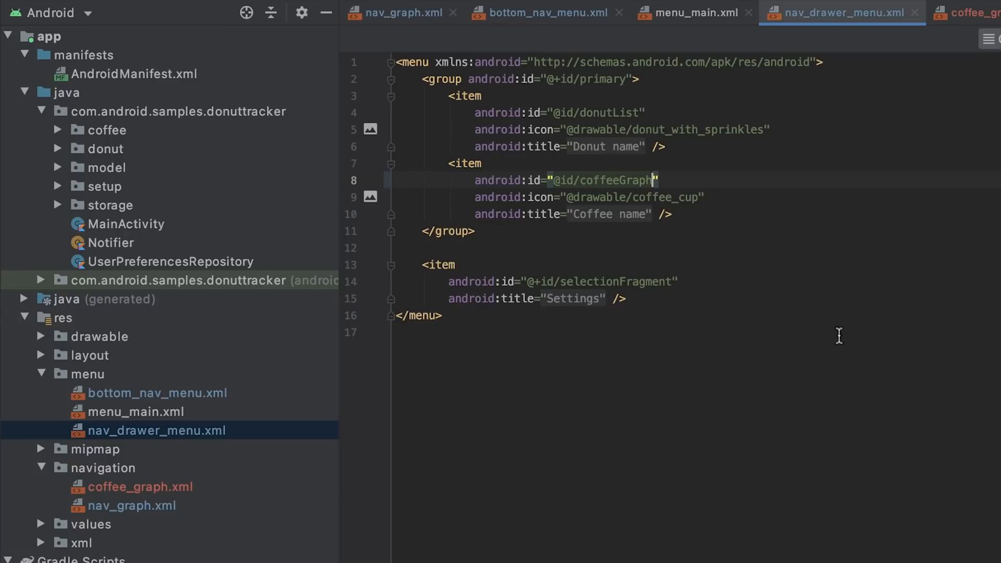
left_click(540, 13)
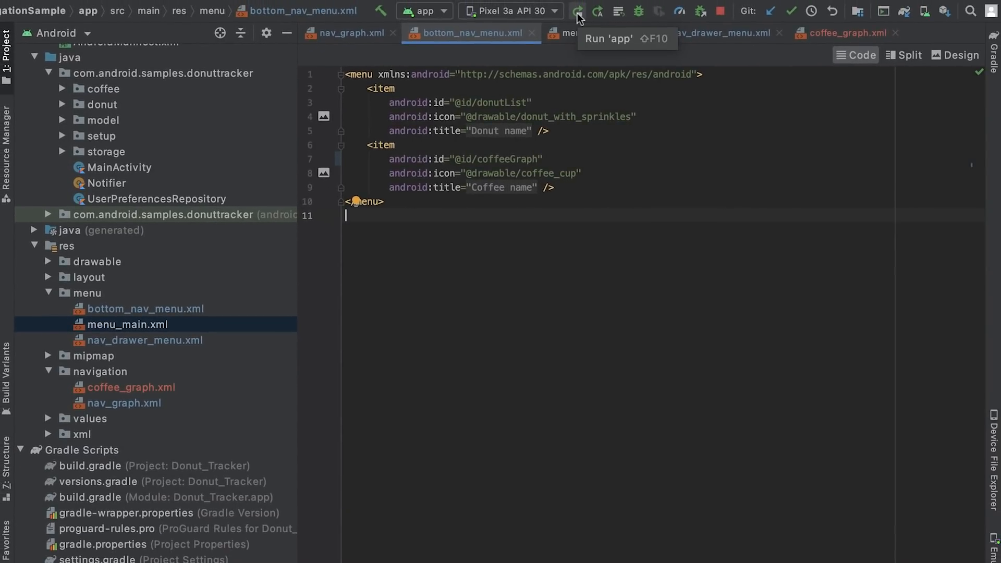
Run the app on the emulator and switch between Coffee List and Donut List via bottom navigation
left_click(580, 11)
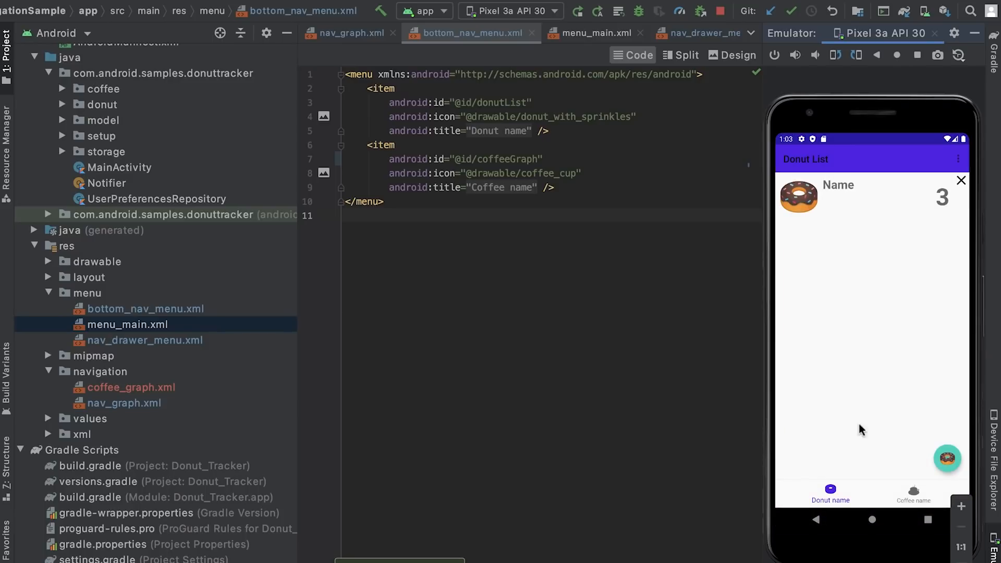
left_click(914, 491)
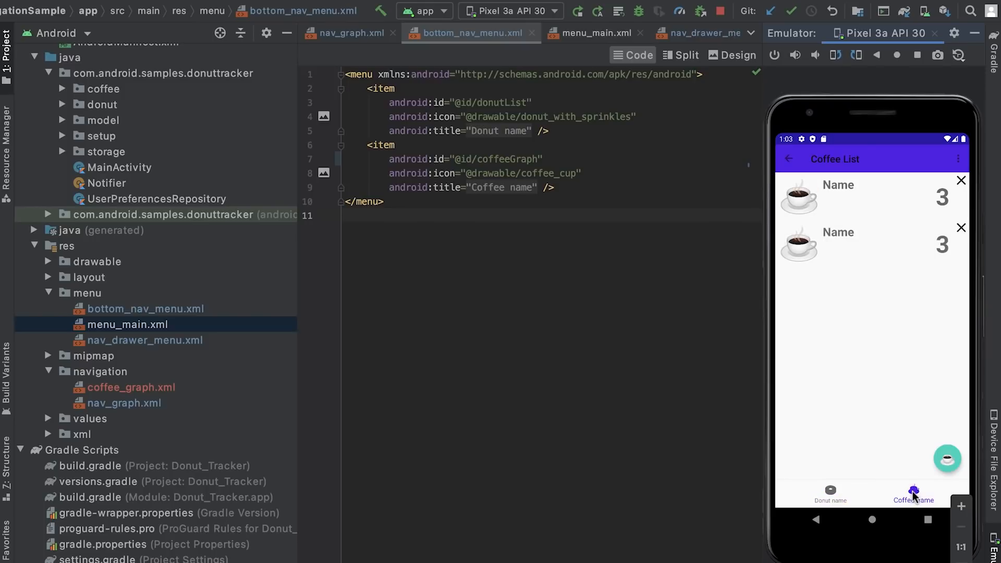
left_click(830, 492)
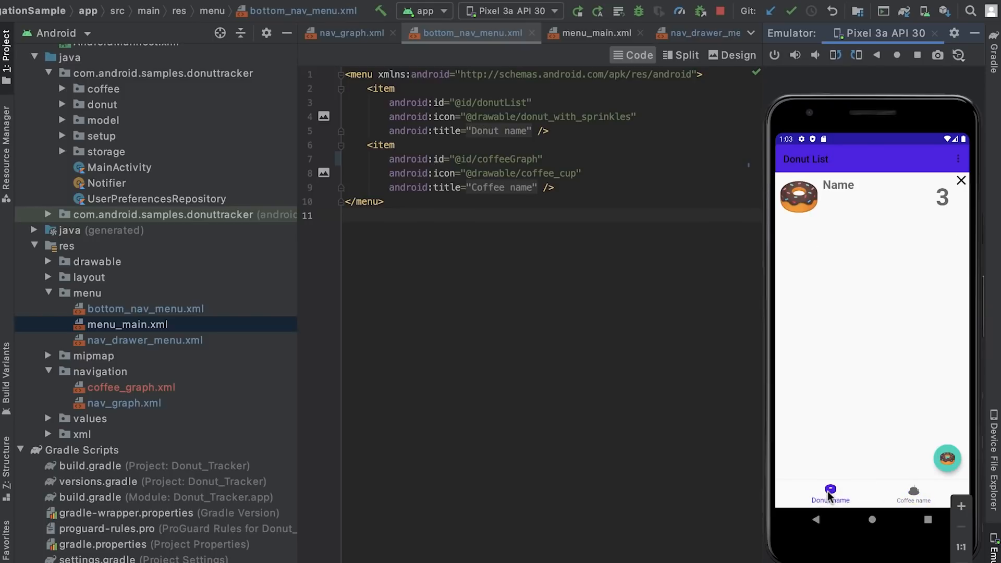
mouse_move(830, 492)
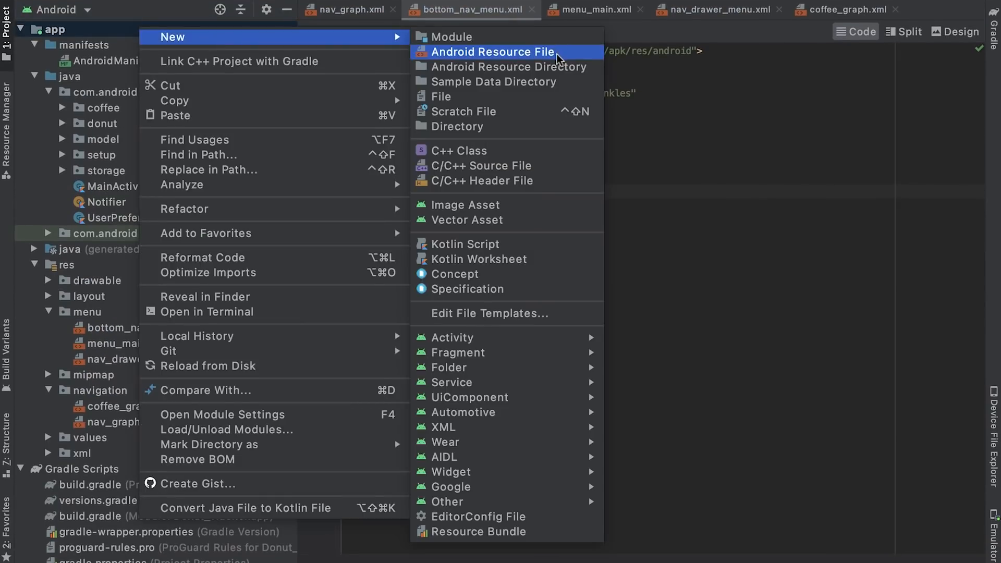
Create two Android Library modules named core and coffee
left_click(450, 36)
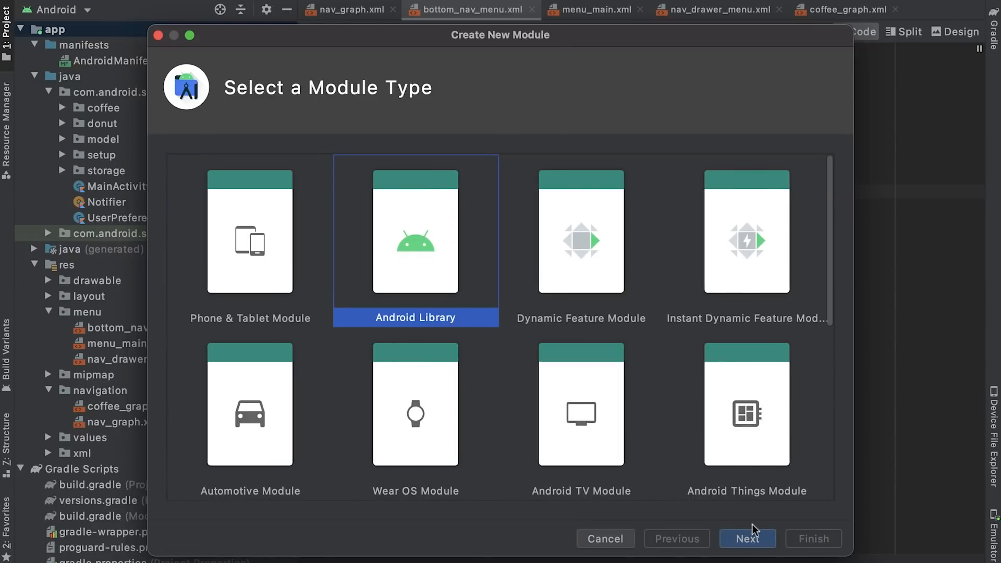
left_click(747, 538)
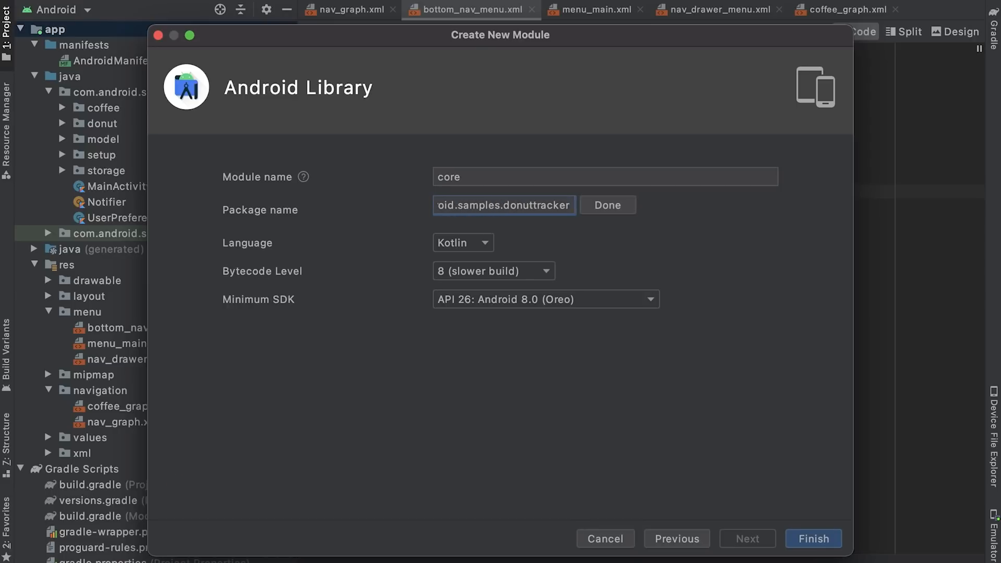
left_click(814, 538)
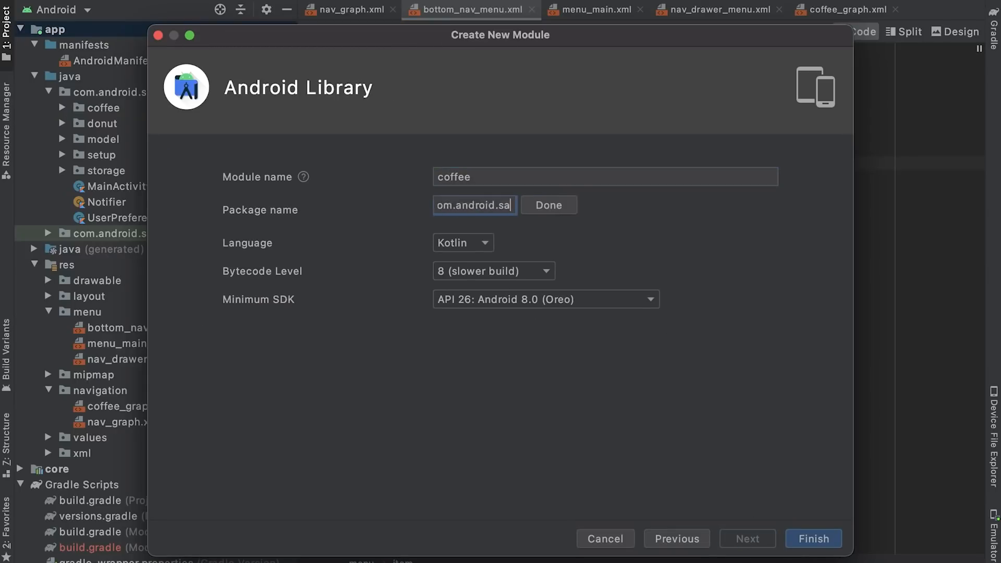
left_click(813, 538)
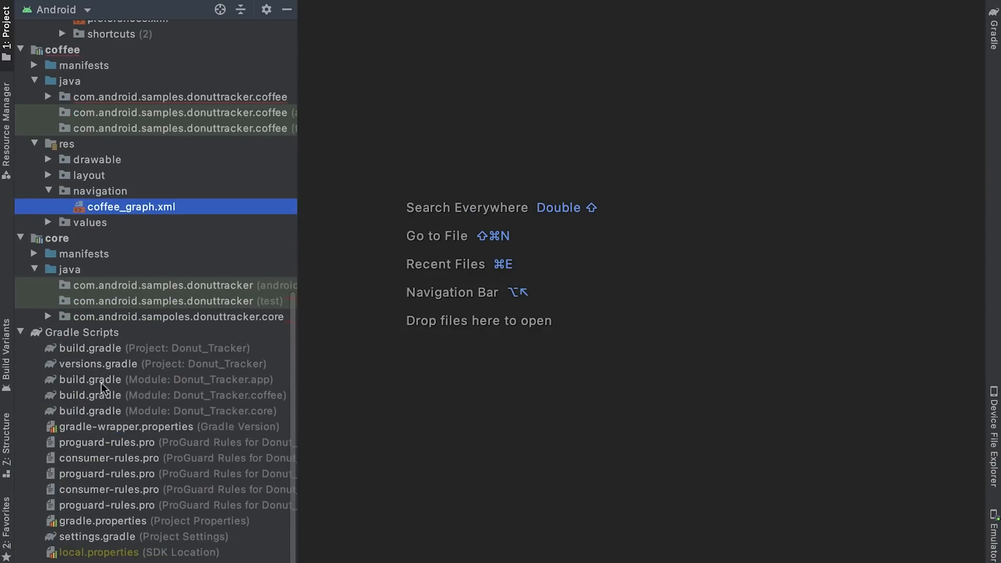
Add implementation project(":core") to build.gradle (:coffee), then review build.gradle (:app)
double_click(92, 394)
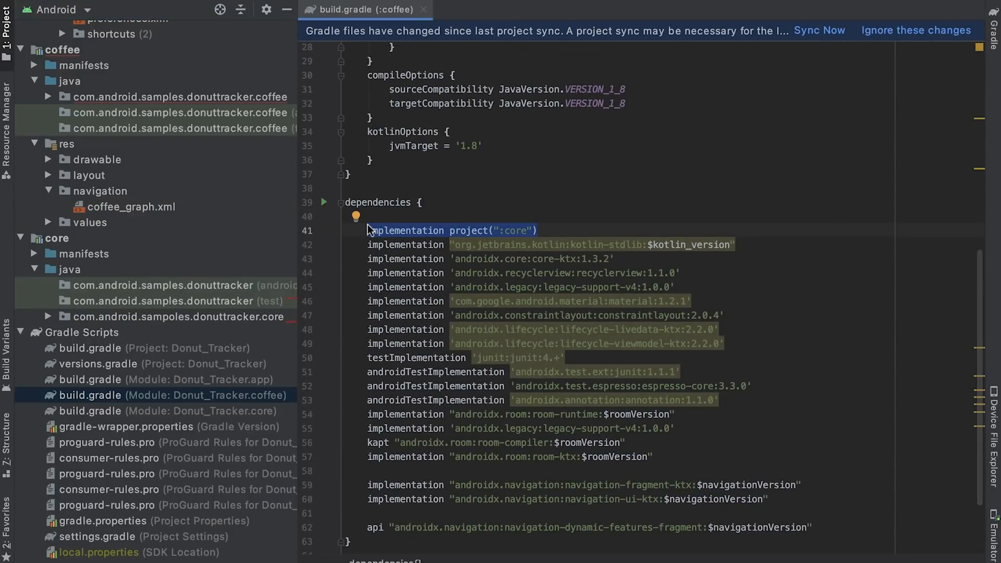
left_click(92, 379)
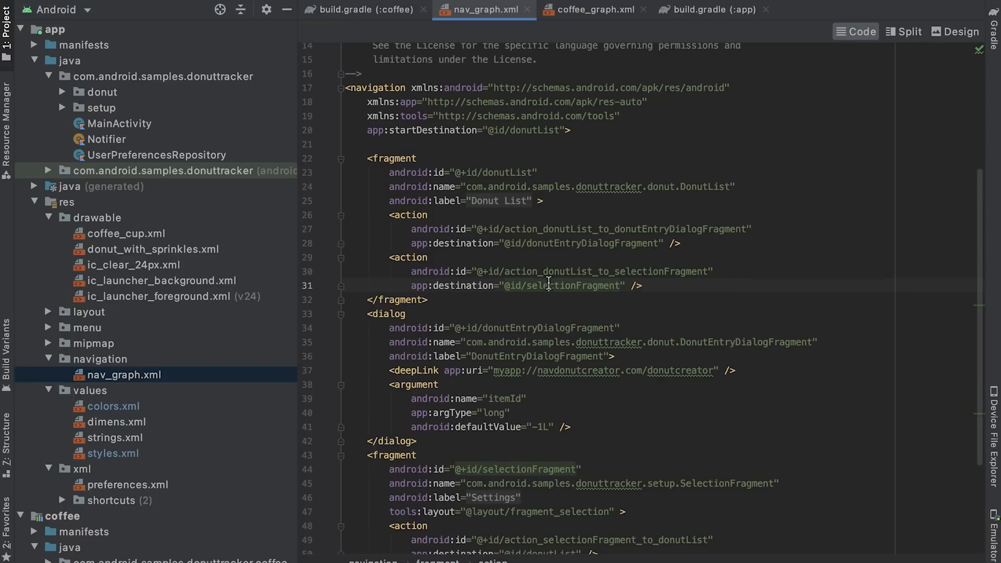
View nav_graph.xml as a diagram and confirm the app navigates between its list screens
left_click(954, 31)
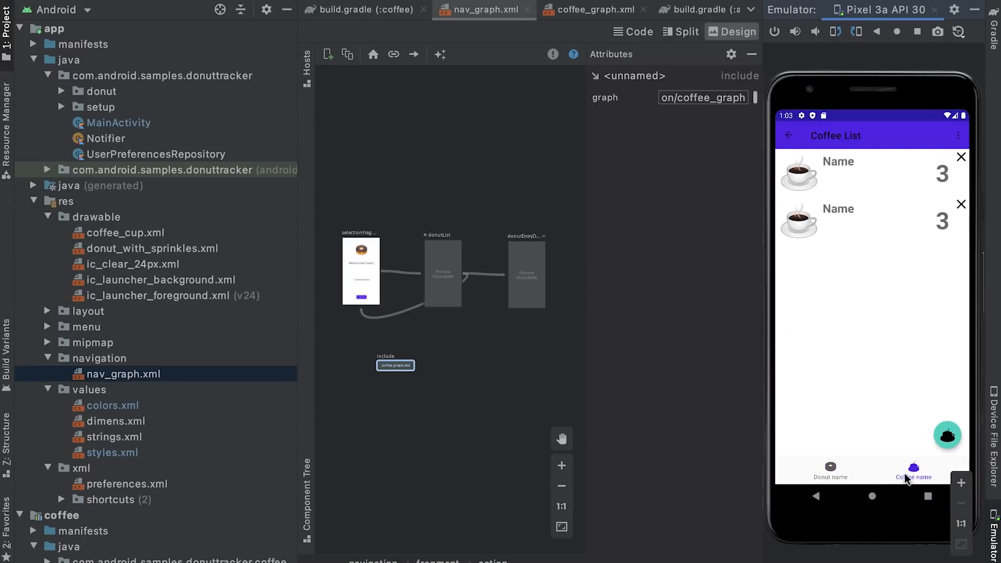
left_click(830, 470)
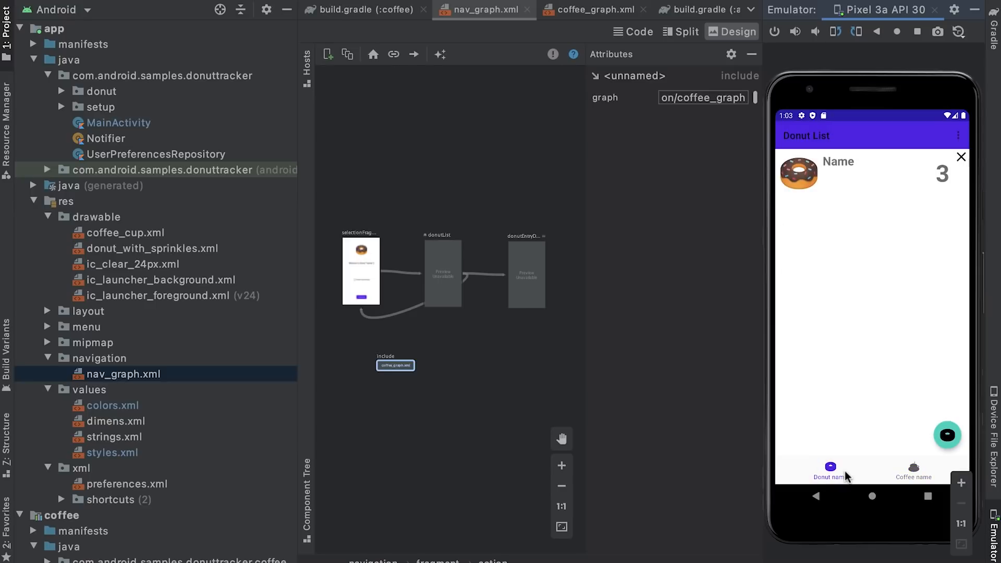
mouse_move(961, 146)
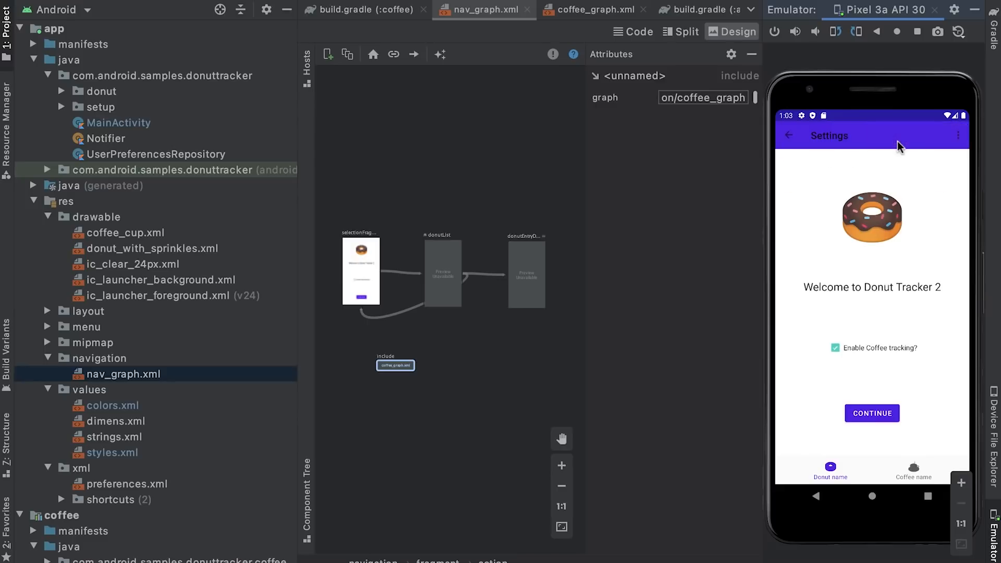
mouse_move(899, 146)
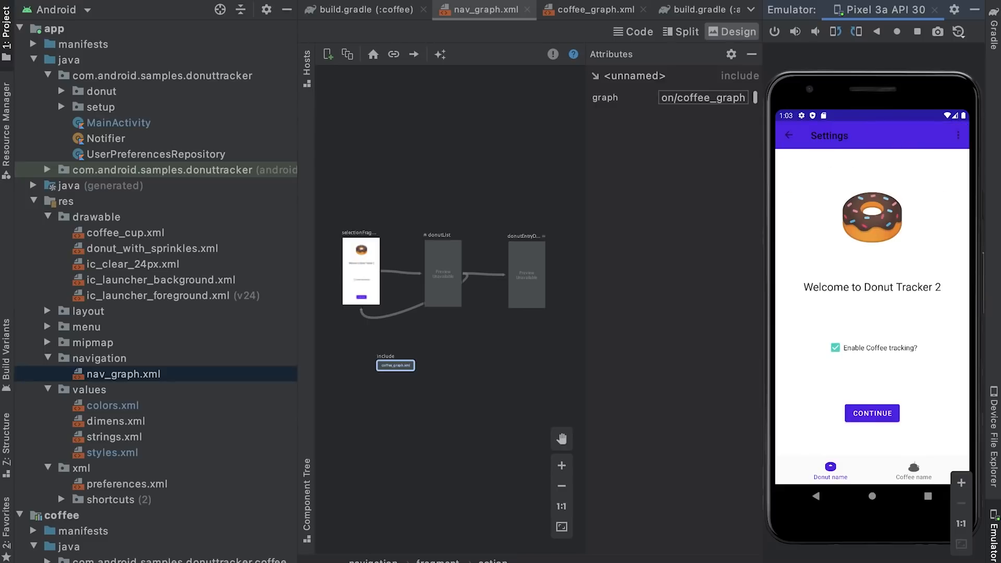